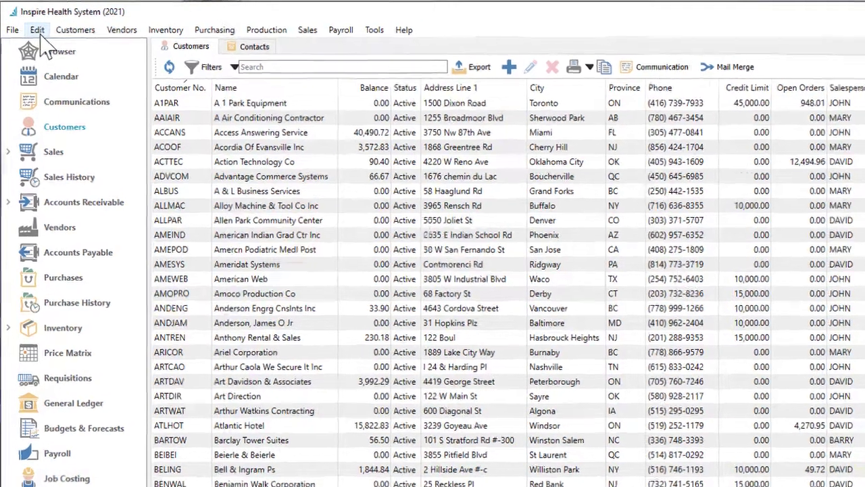
Browse the setup, customer, vendor, inventory and purchasing command menus.
left_click(37, 29)
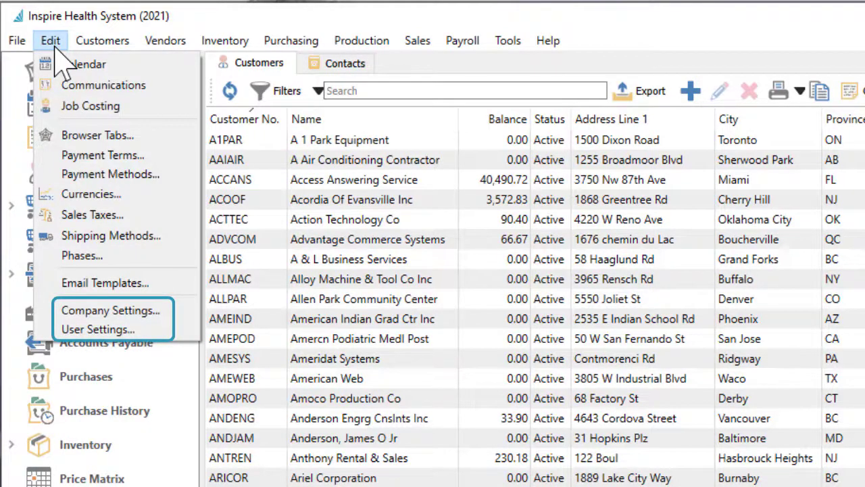
left_click(102, 40)
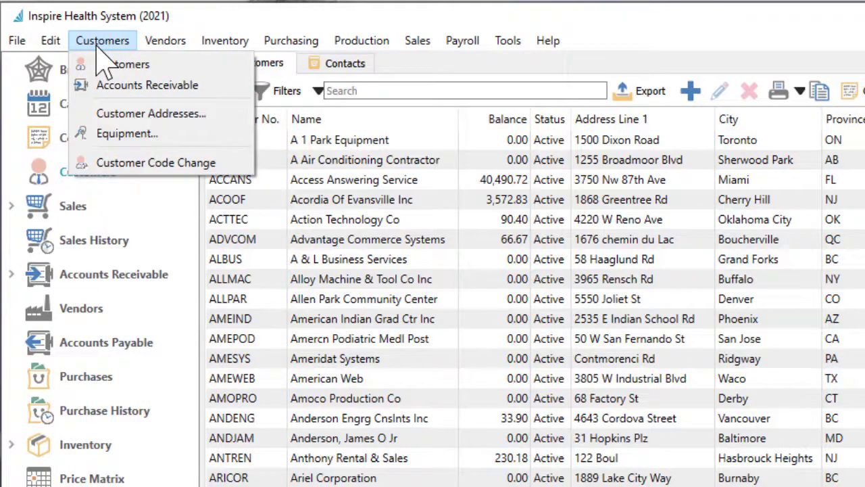
left_click(165, 41)
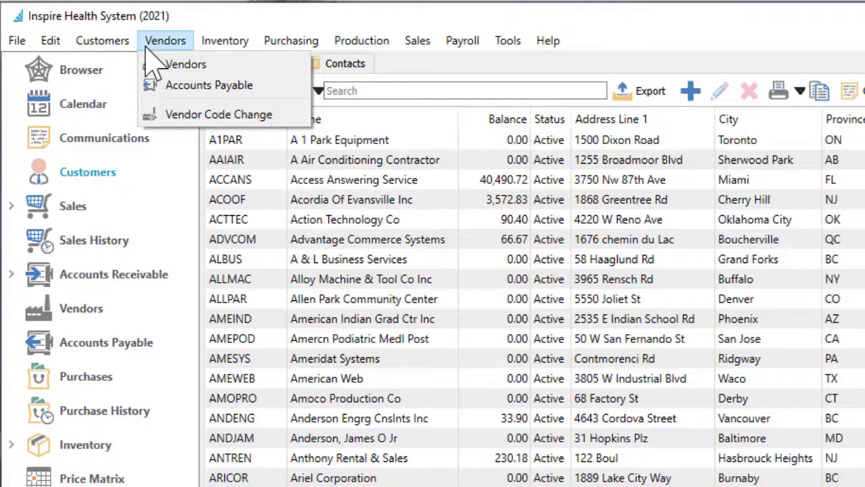
left_click(225, 40)
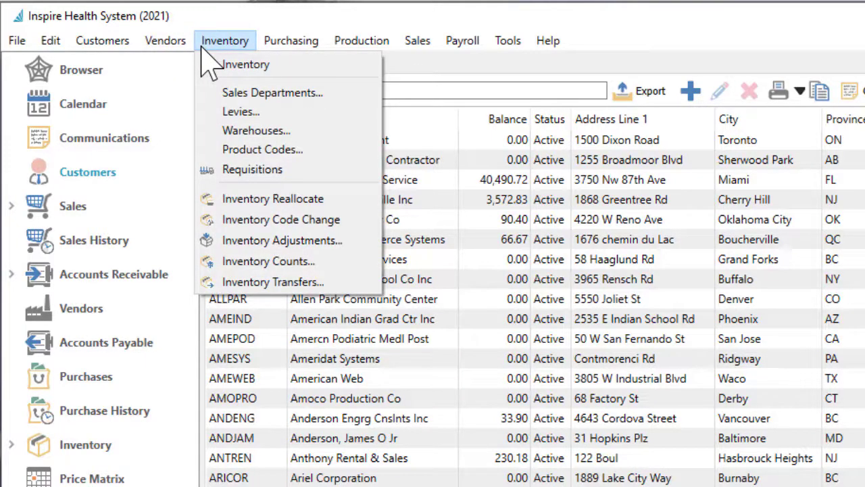
left_click(292, 40)
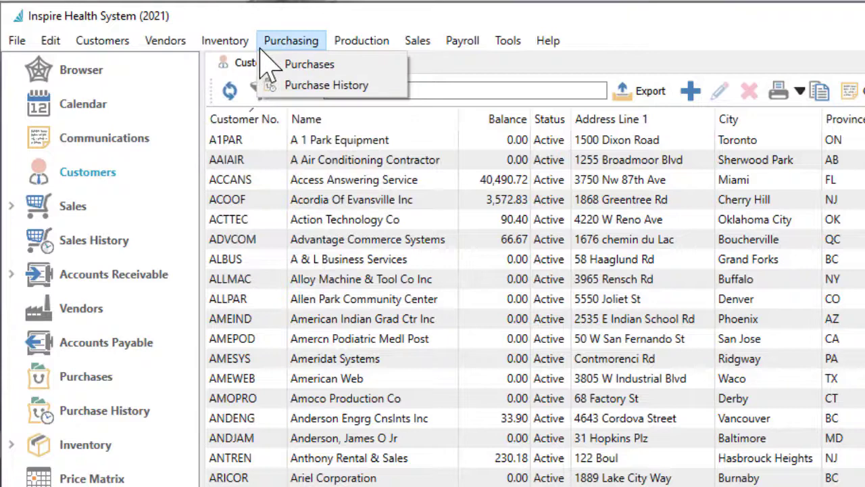
Check the Sales menu, then bring up the sales orders list from the sidebar.
left_click(417, 40)
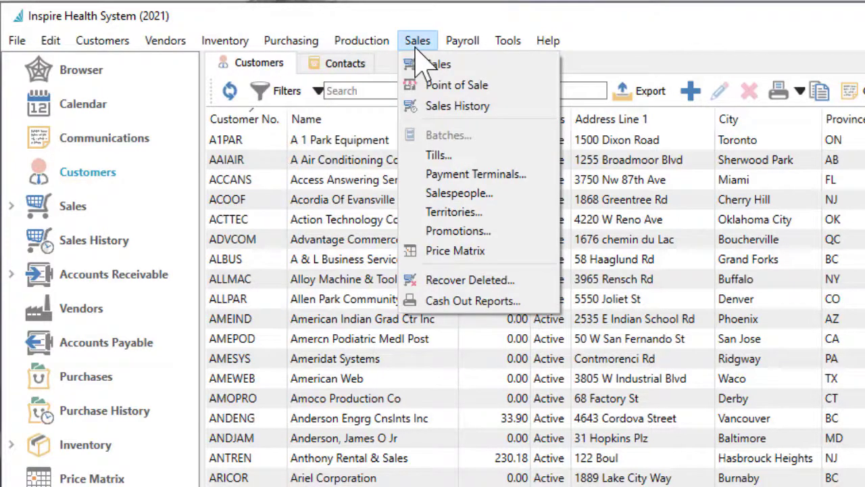
mouse_move(459, 192)
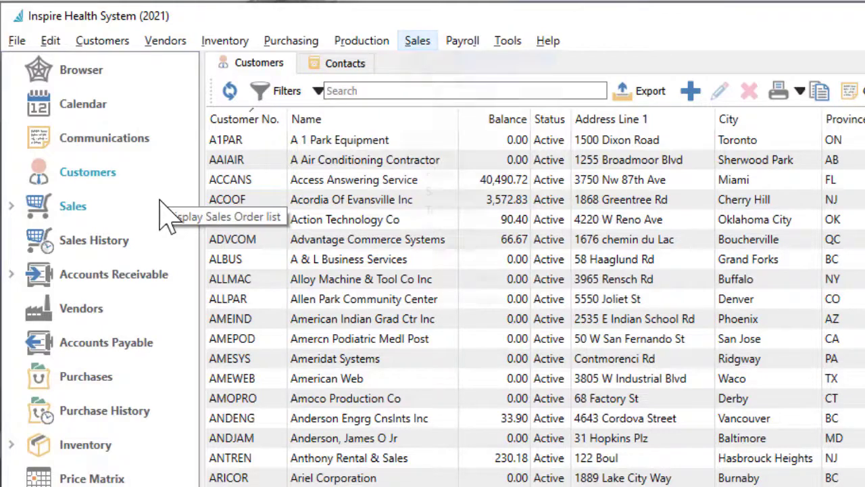
left_click(417, 40)
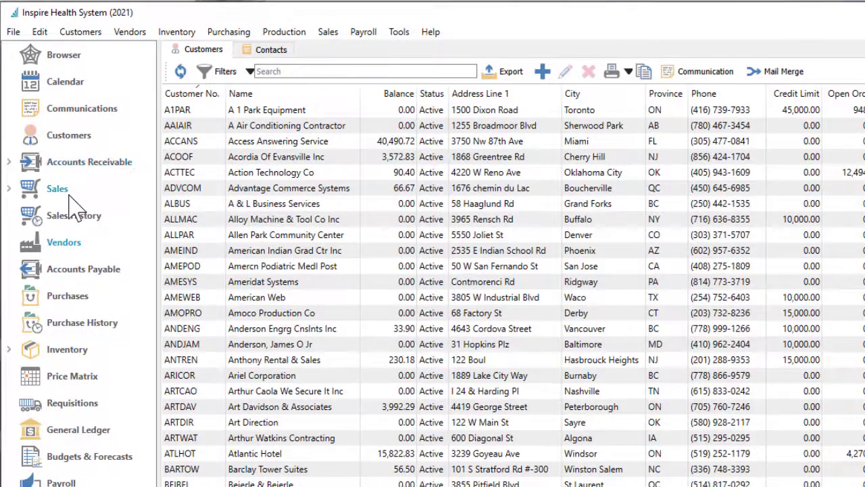
left_click(57, 188)
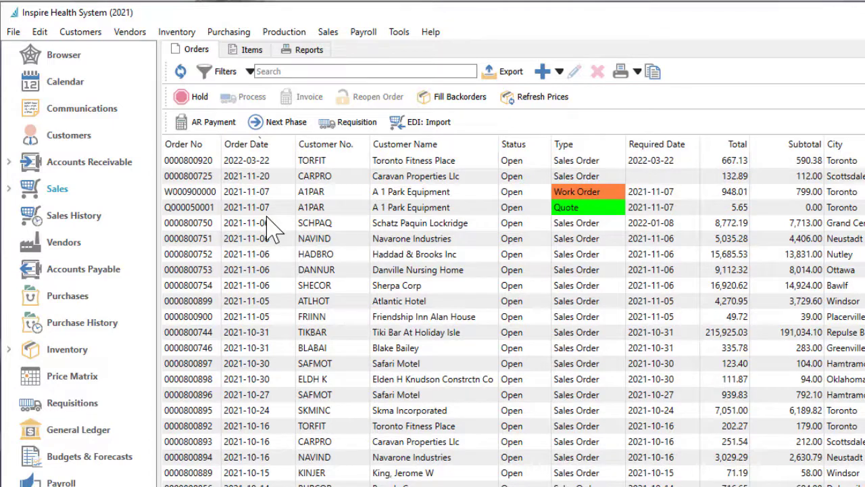
mouse_move(240, 166)
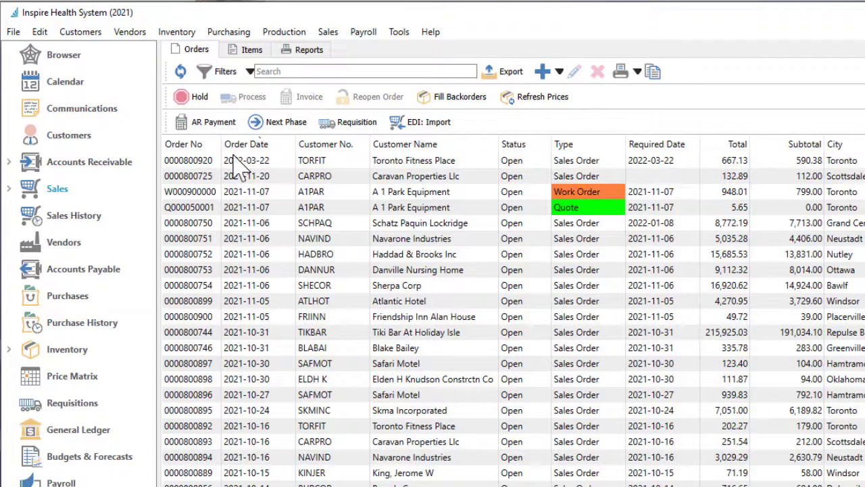
left_click(177, 32)
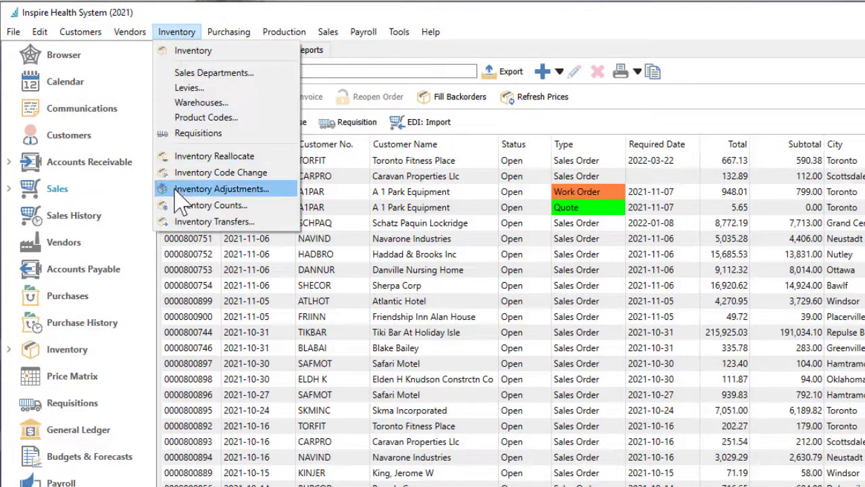
left_click(221, 189)
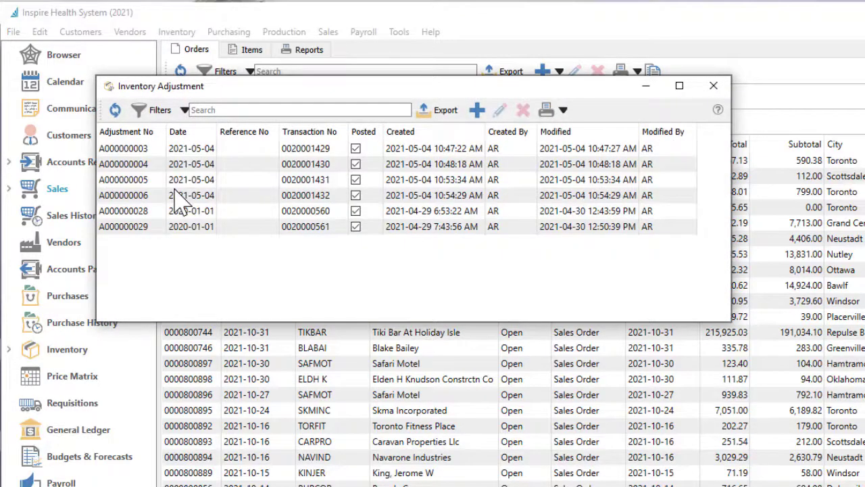
left_click(713, 86)
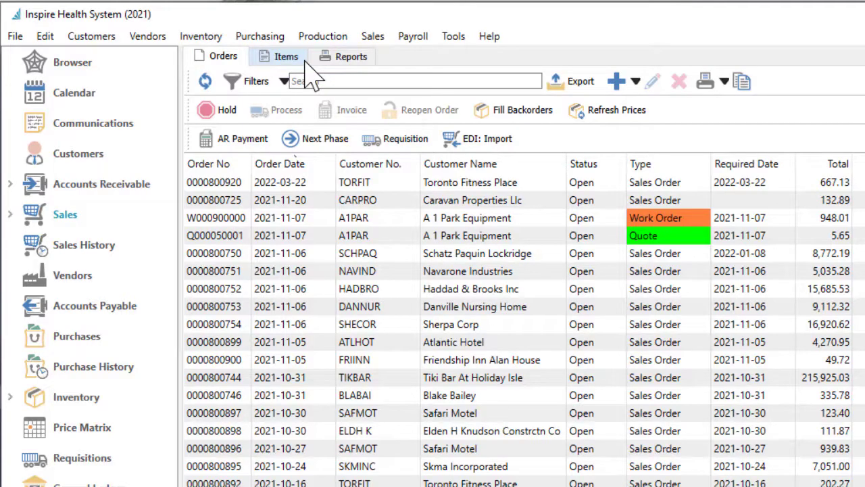
left_click(286, 56)
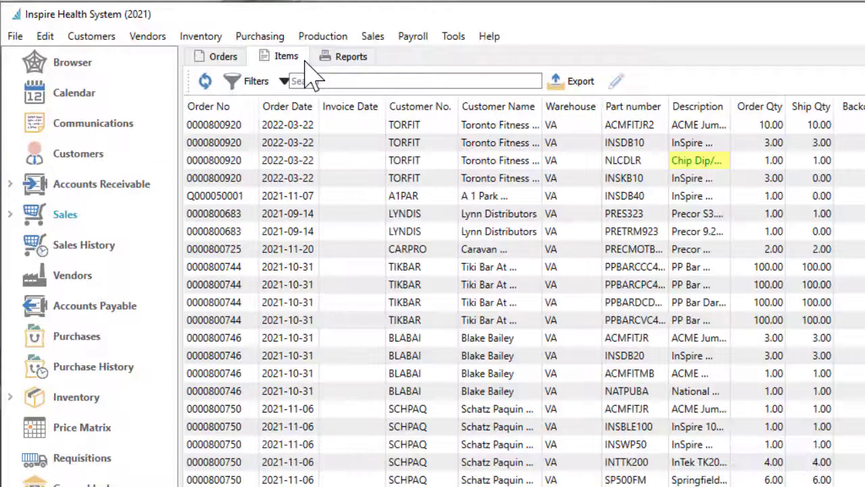
left_click(350, 56)
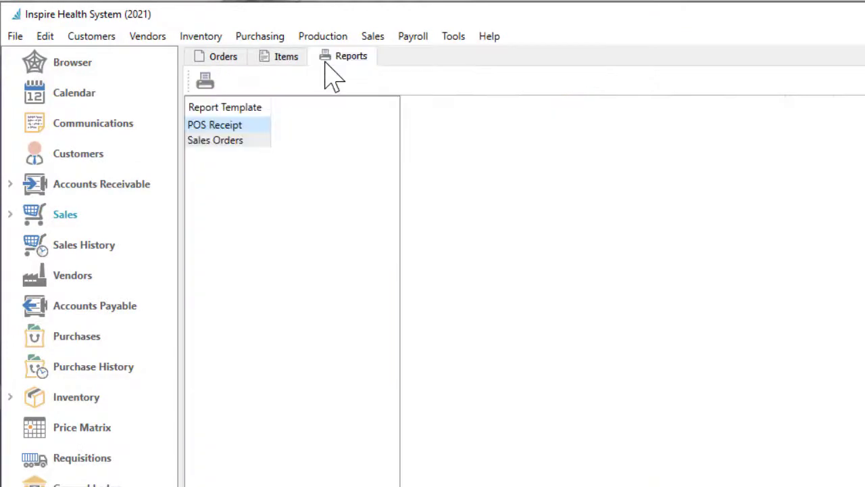
left_click(223, 56)
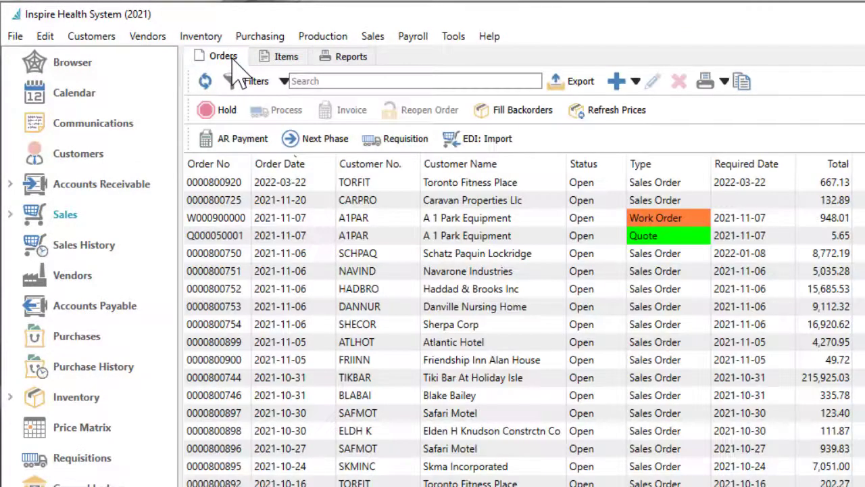
mouse_move(675, 125)
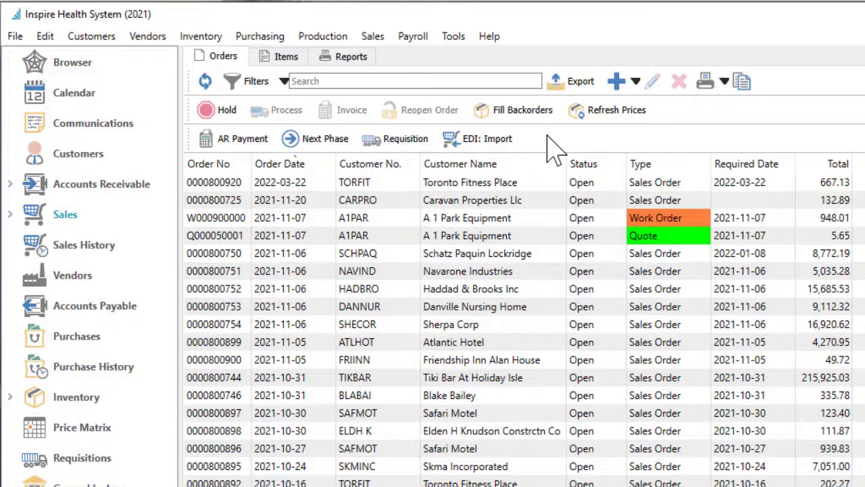
mouse_move(203, 142)
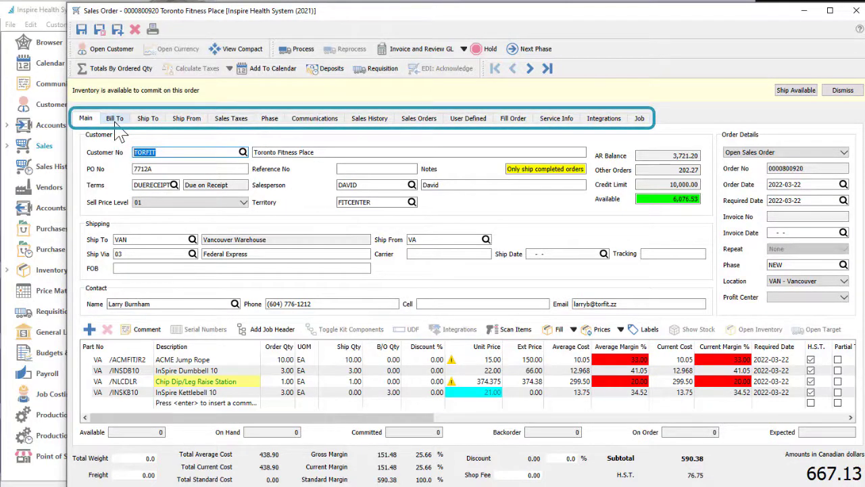
left_click(115, 117)
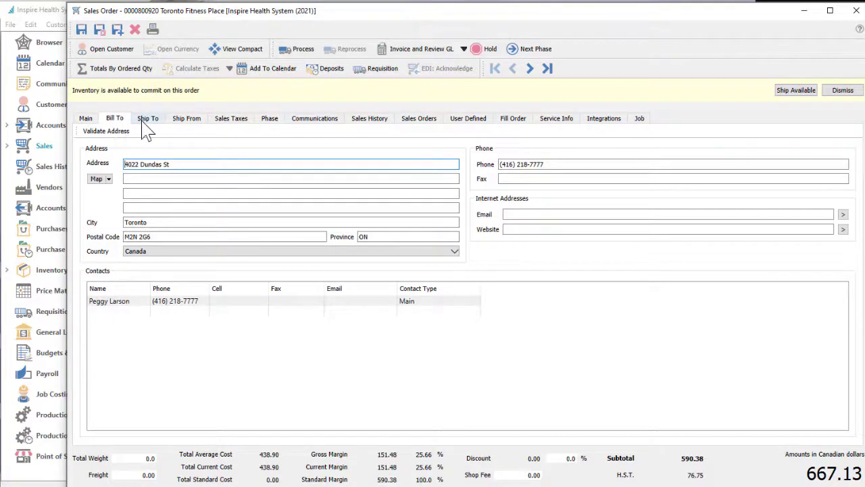
left_click(147, 117)
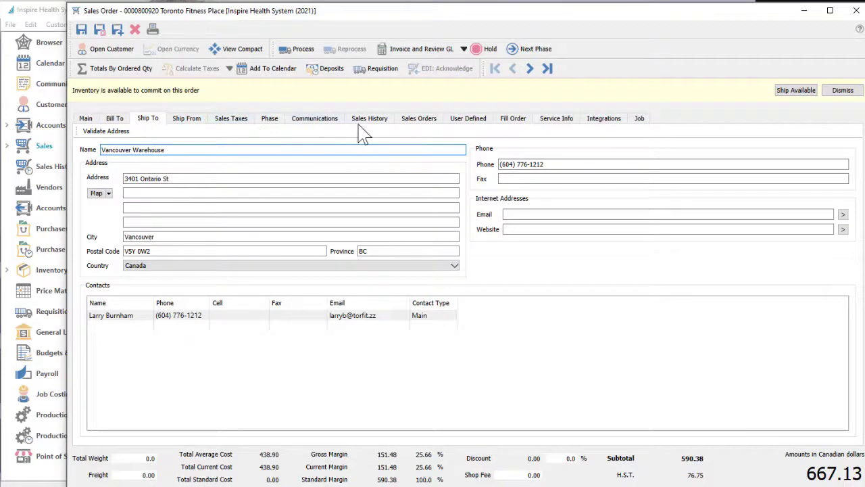
left_click(369, 117)
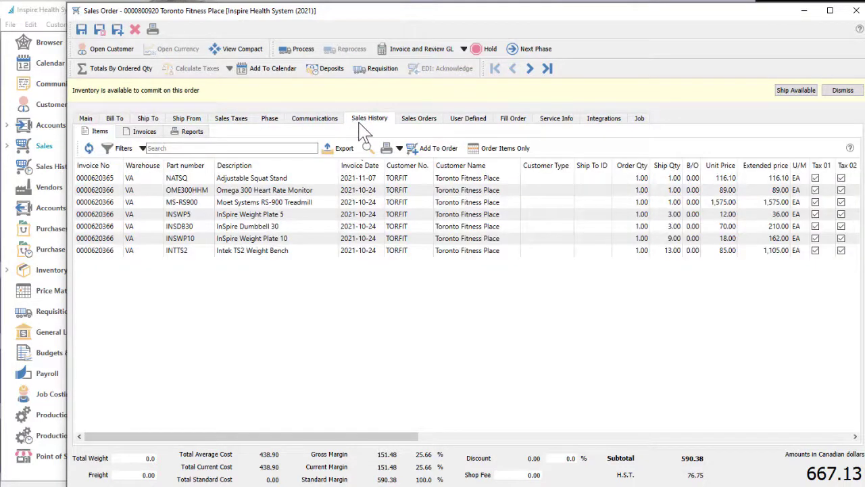
mouse_move(490, 128)
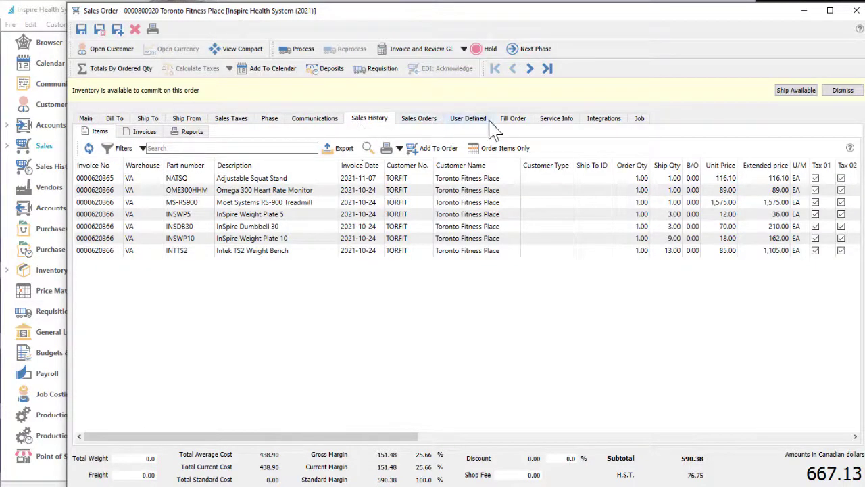
left_click(512, 118)
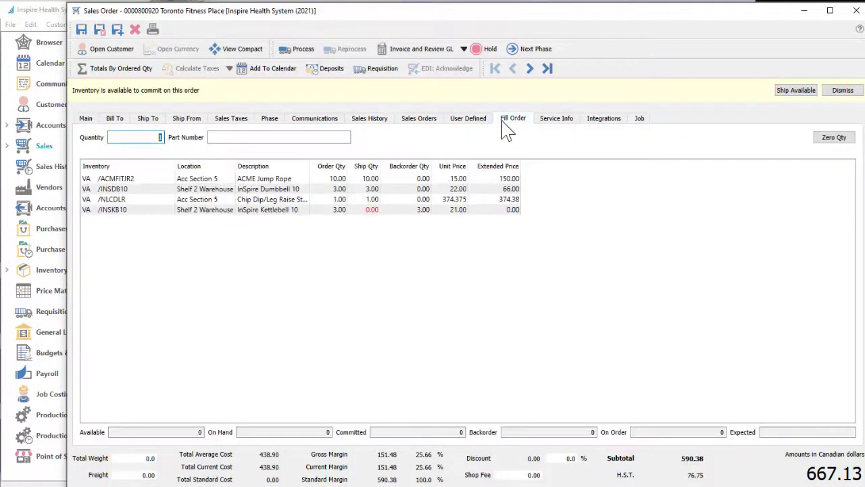
left_click(85, 118)
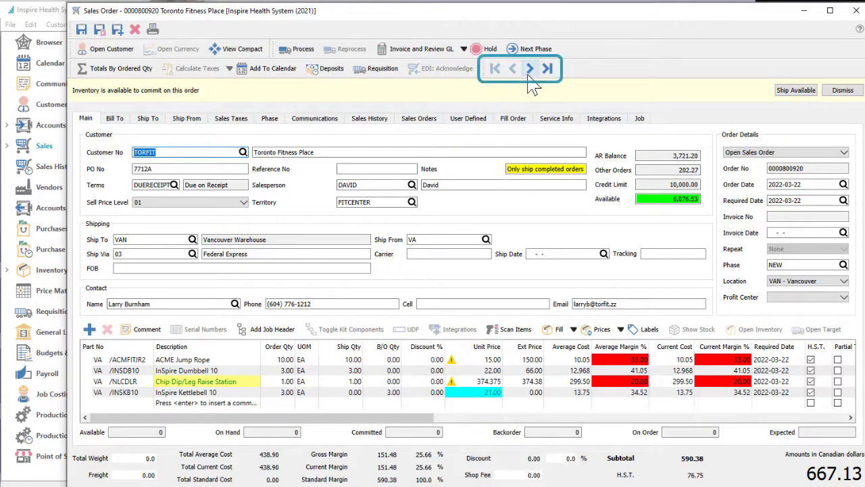
Step through Caravan Properties' order and A 1 Park Equipment's work order, dismissing the save prompt.
left_click(513, 68)
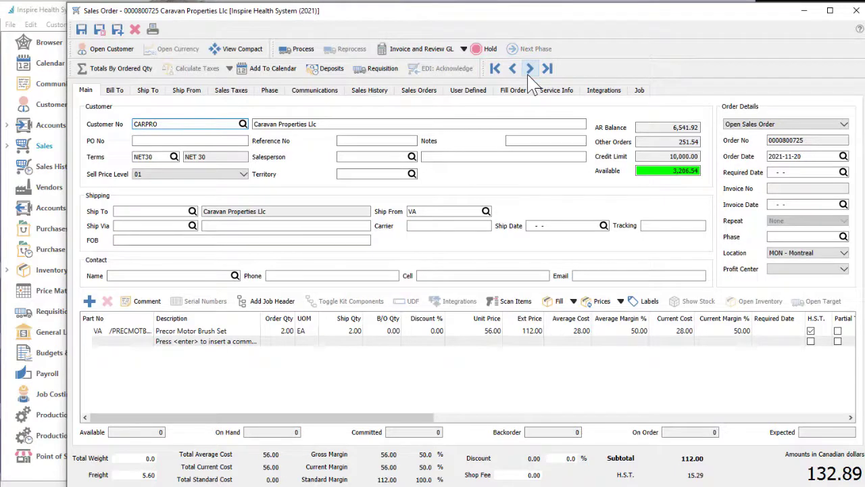
left_click(530, 68)
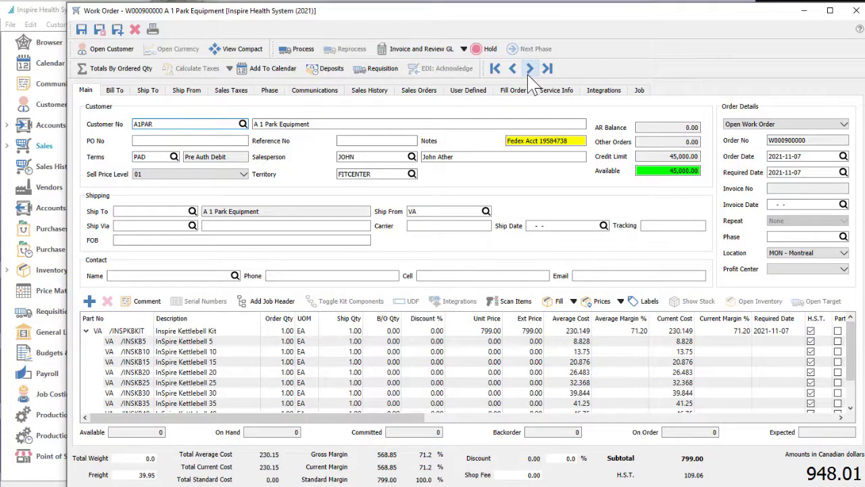
left_click(529, 68)
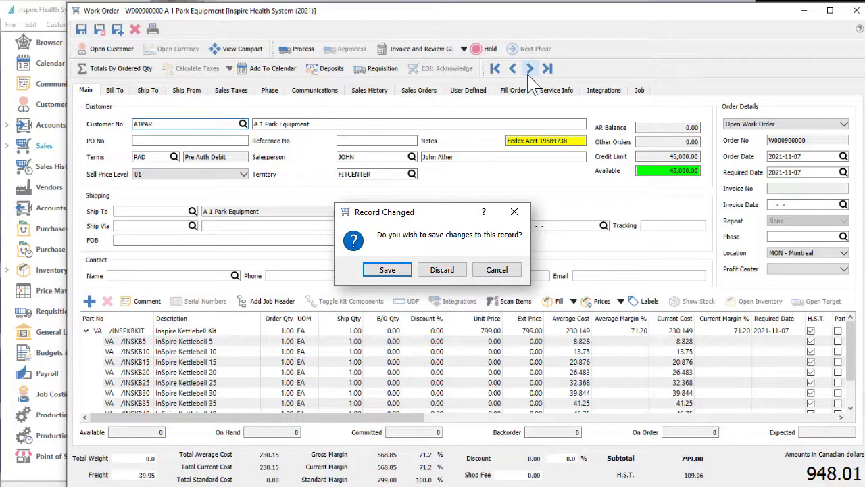
left_click(442, 270)
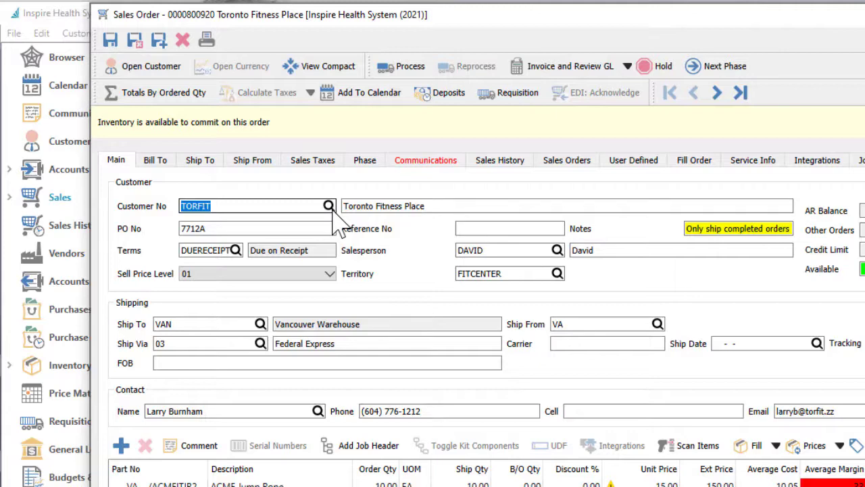
left_click(329, 205)
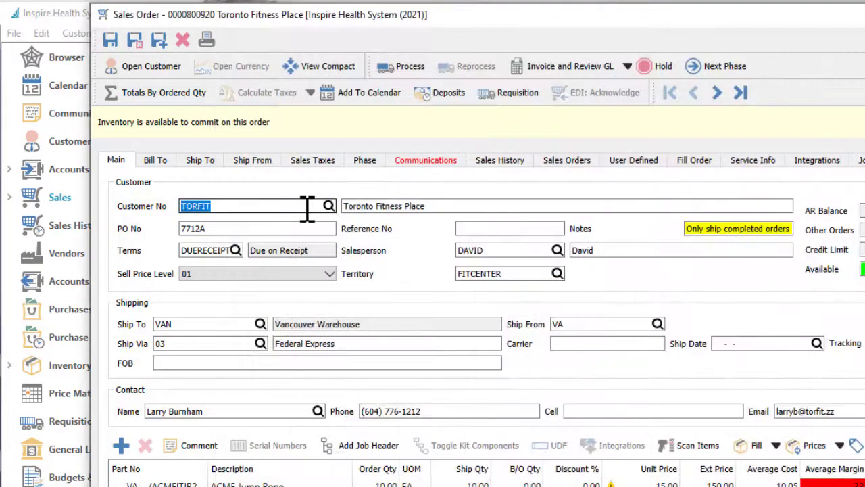
type("AL")
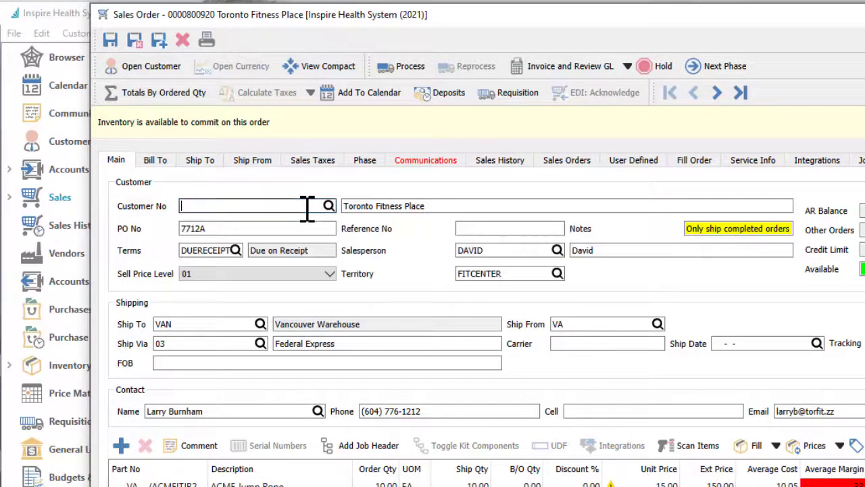
type("6")
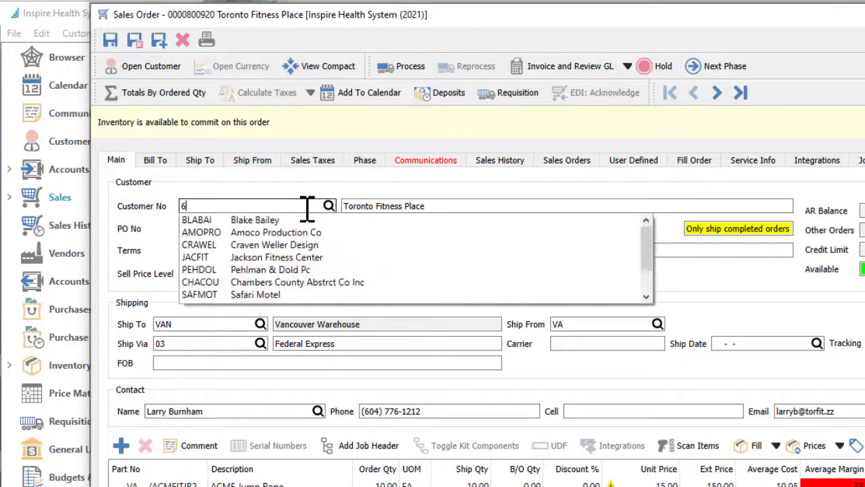
type("047")
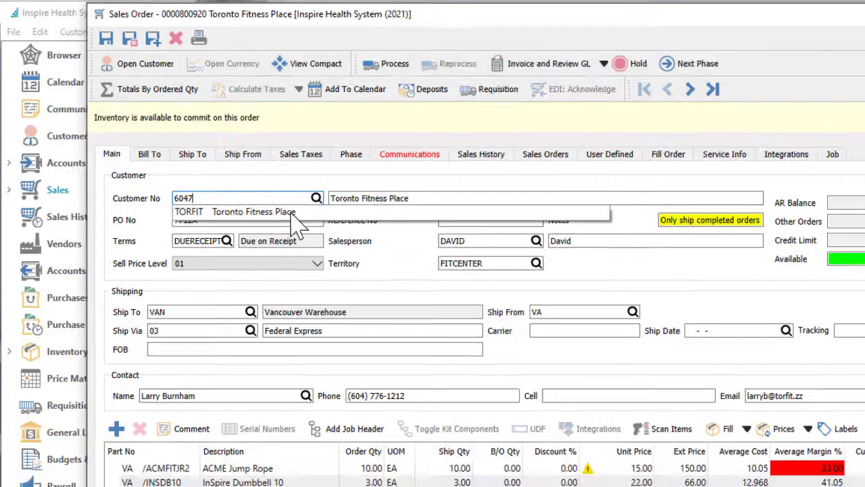
left_click(189, 211)
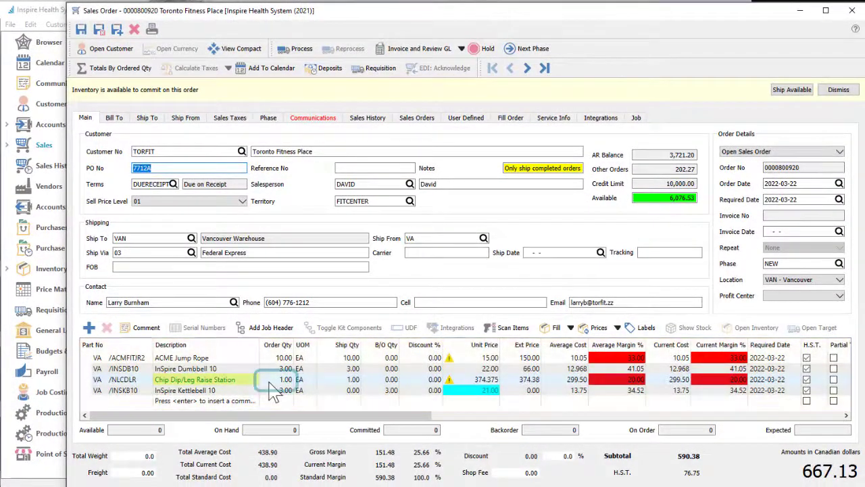
left_click(284, 380)
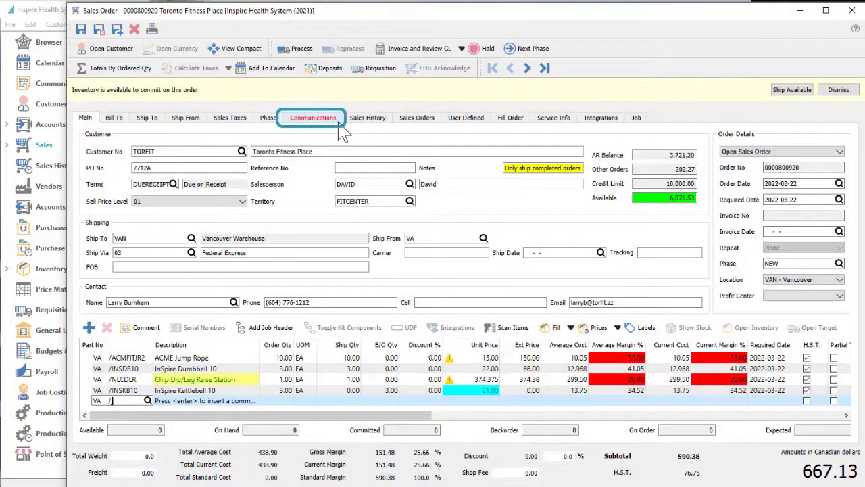
left_click(312, 117)
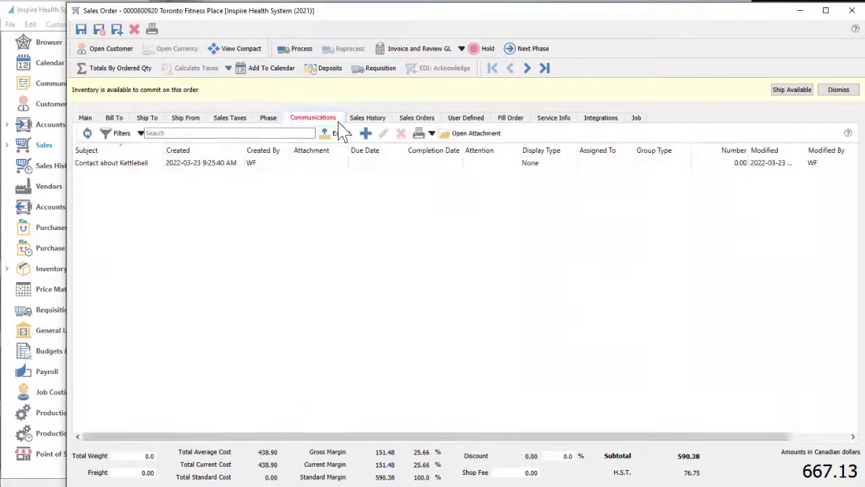
left_click(111, 163)
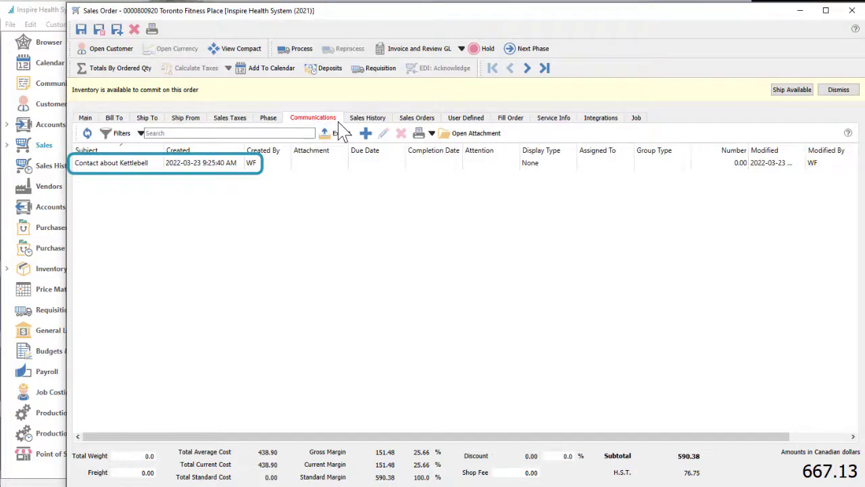